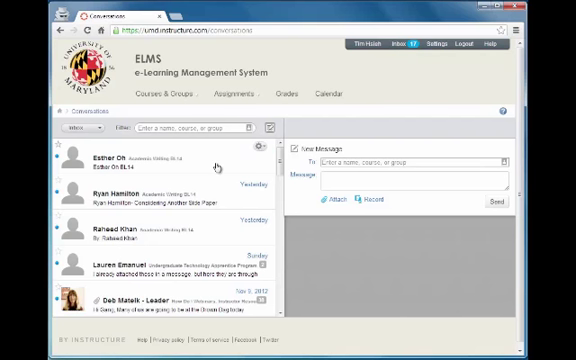
mouse_move(204, 176)
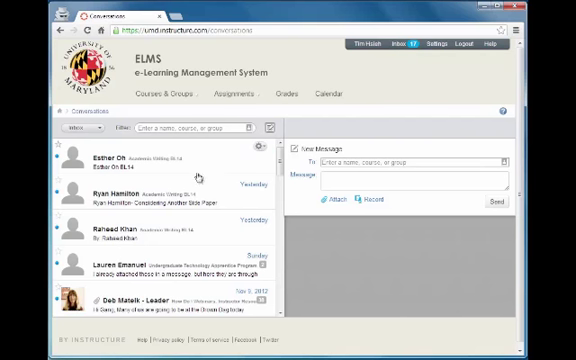
- Search the To field to show matching courses and people for the new message
scroll(down, 3)
text(tim)
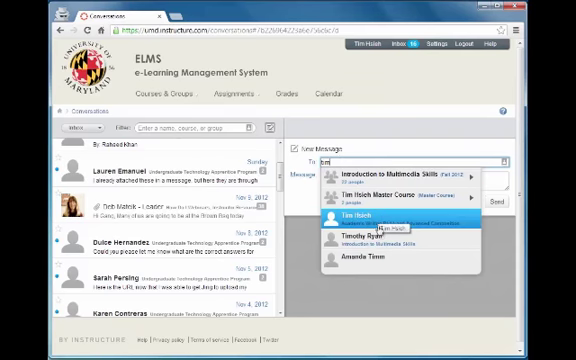
- Add the matching person as recipient, then browse the Business Process Simulation course's role lists
click(356, 216)
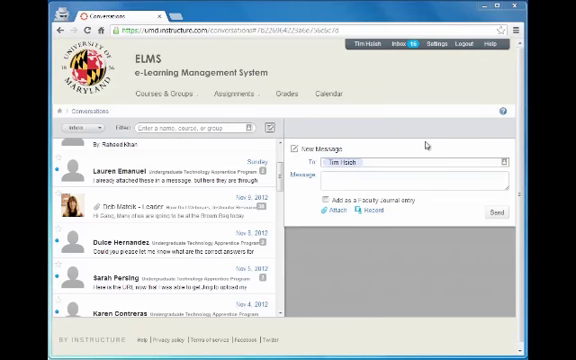
mouse_move(482, 146)
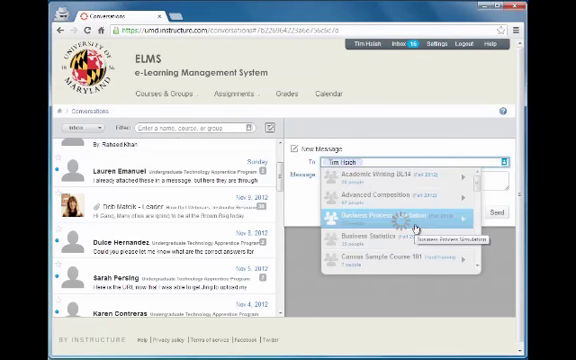
click(390, 216)
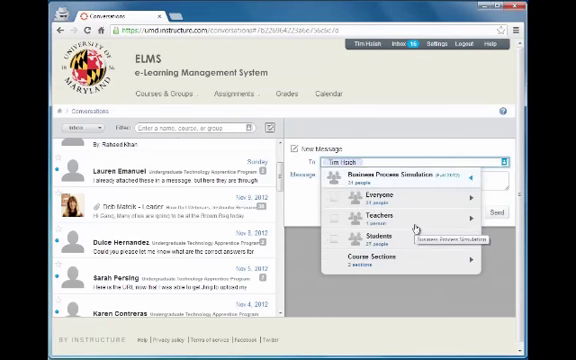
click(378, 214)
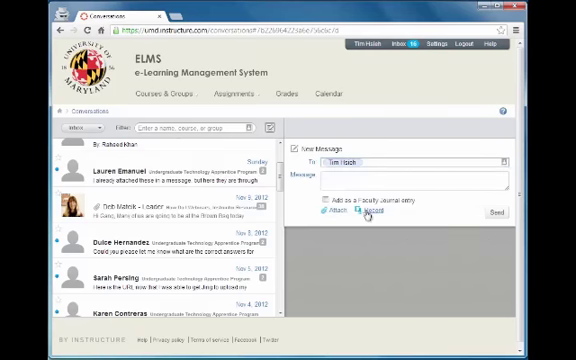
mouse_move(376, 212)
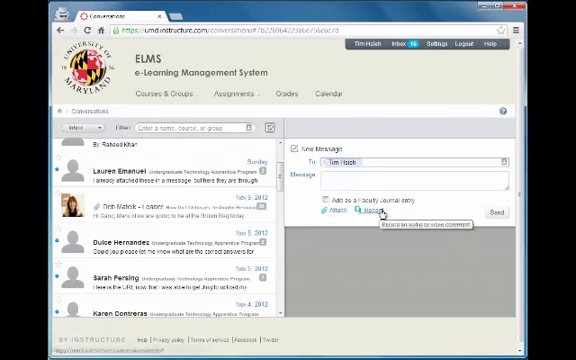